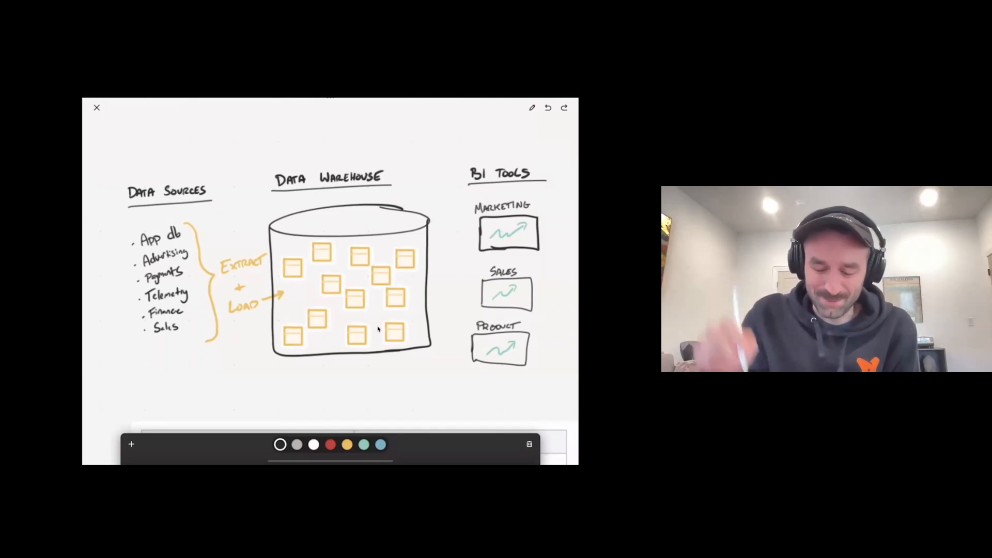
Step: Scribble across the warehouse sketch, remove the scribble, and select grey ink for connections
left_click_drag(329, 133, 354, 355)
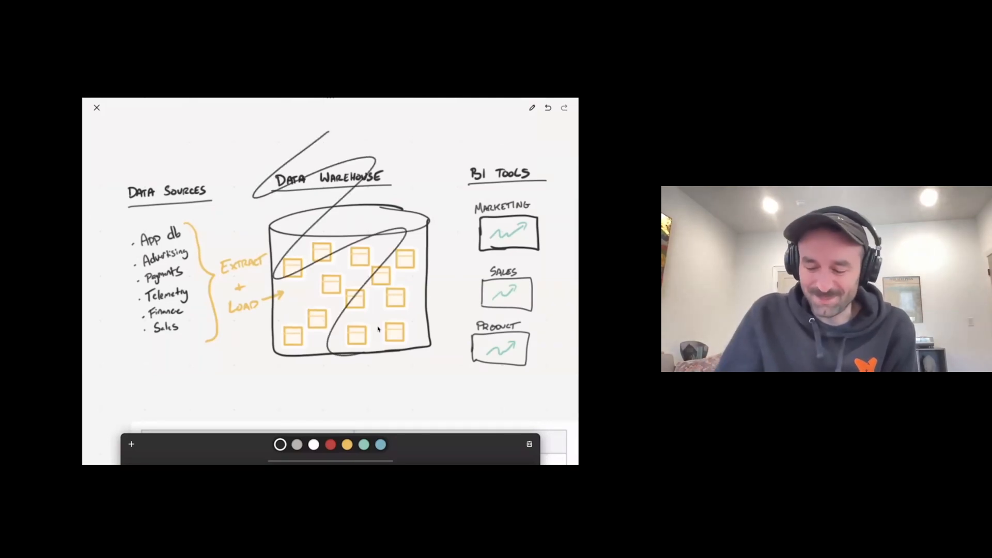
left_click(547, 107)
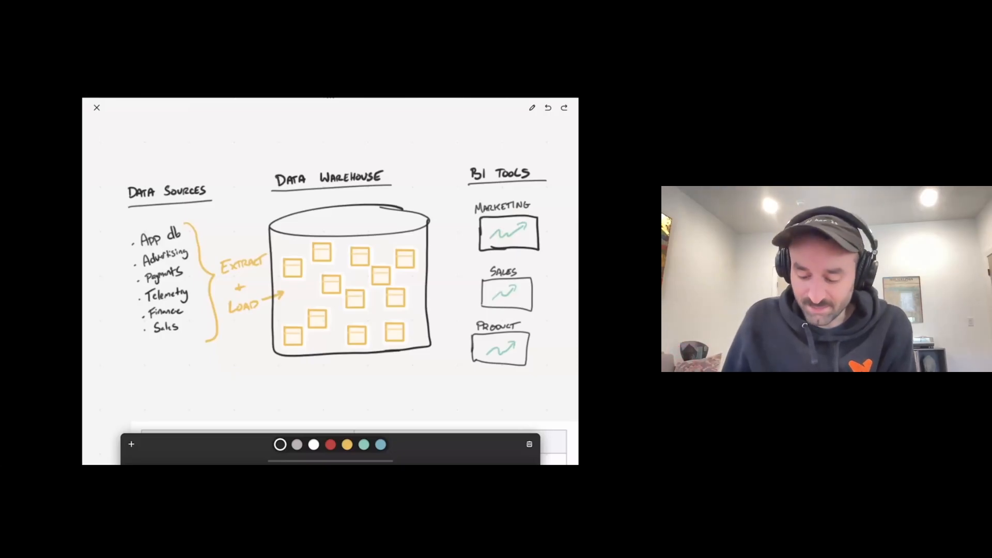
left_click(296, 444)
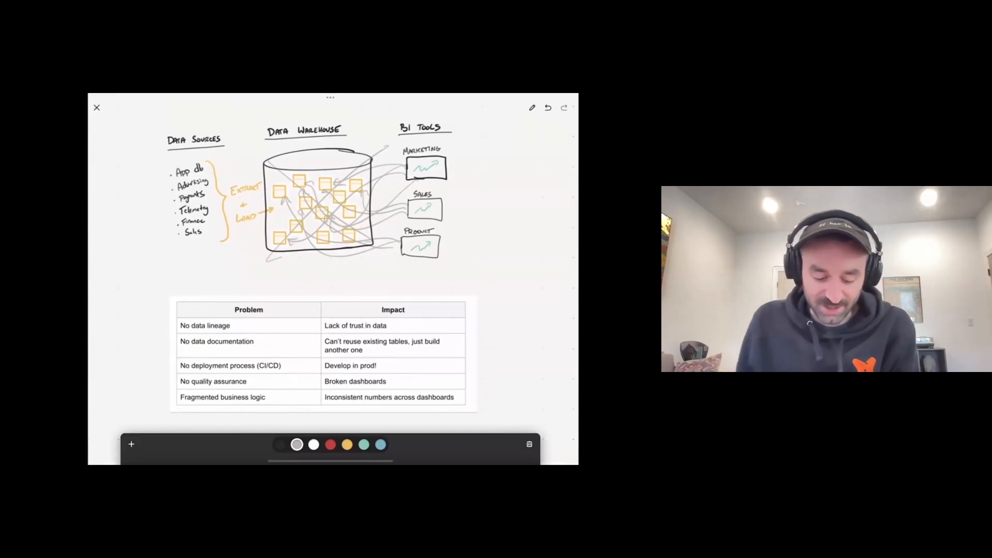
Step: Underline 'No data lineage' in grey, cycle through red to black ink, and note beside Product
left_click_drag(180, 334, 225, 334)
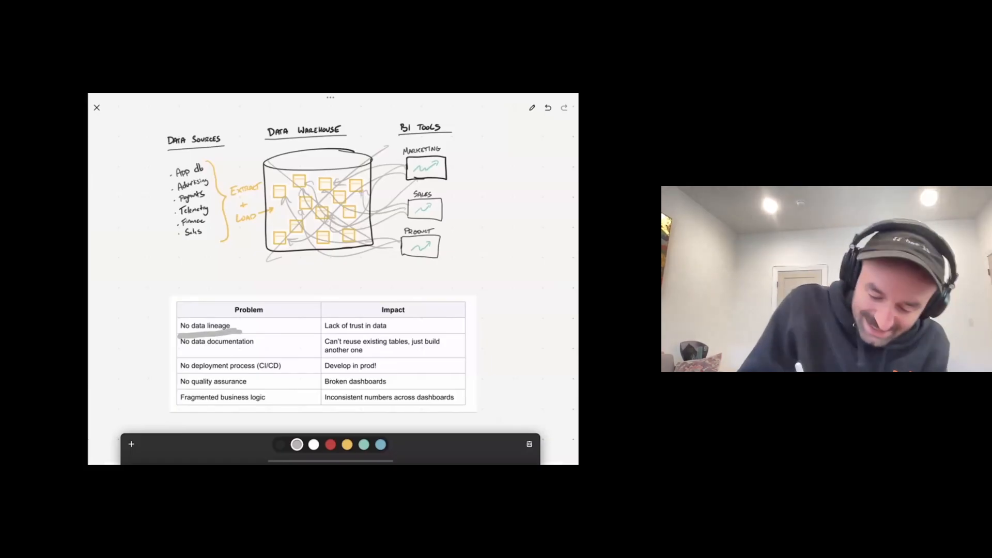
left_click(330, 445)
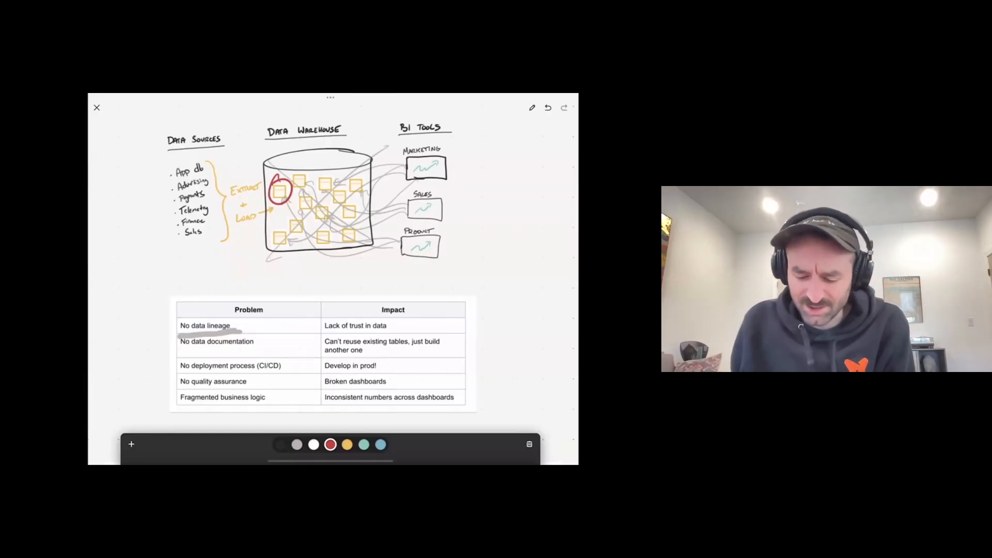
left_click(279, 444)
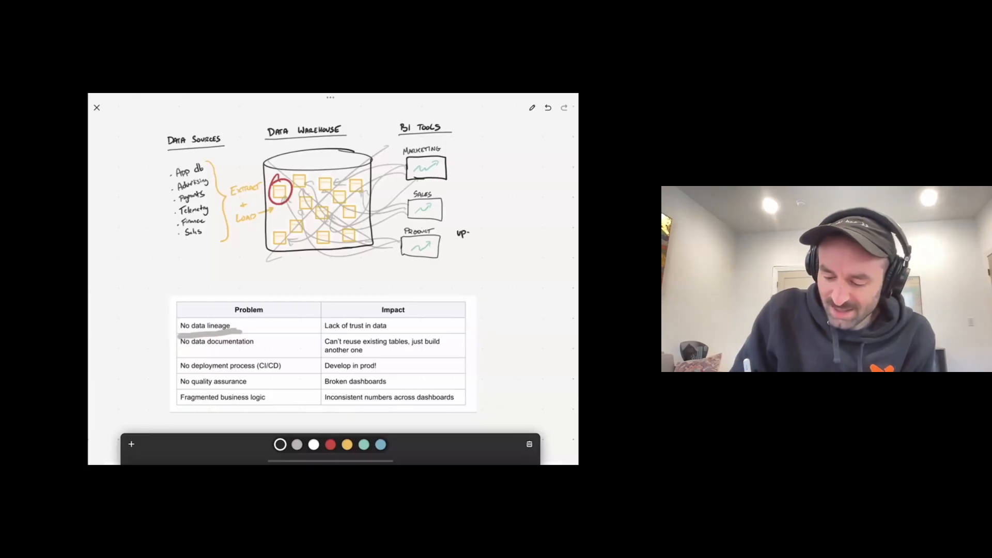
left_click_drag(455, 244, 500, 260)
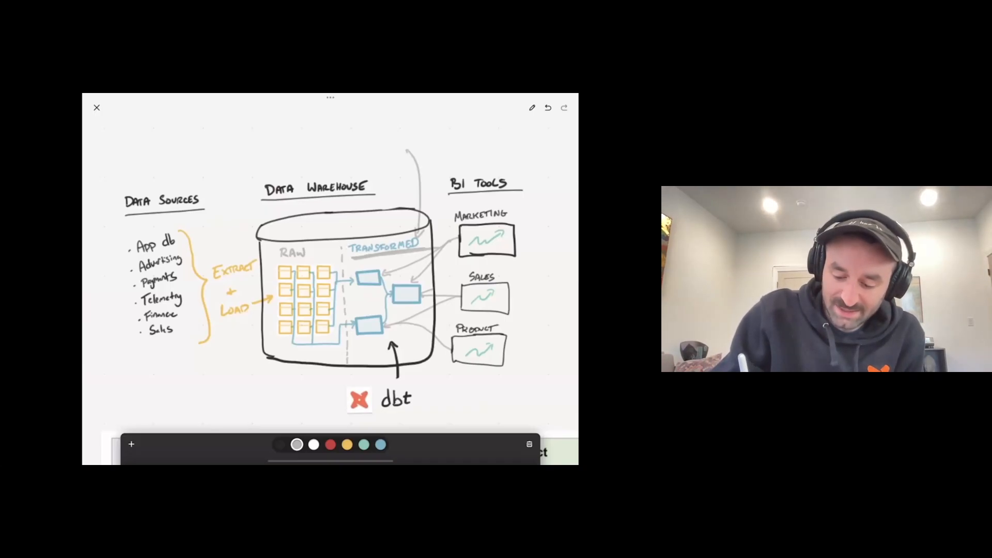
Step: Enter 'CTA' on the revised raw/transformed dbt warehouse page
type("CTA")
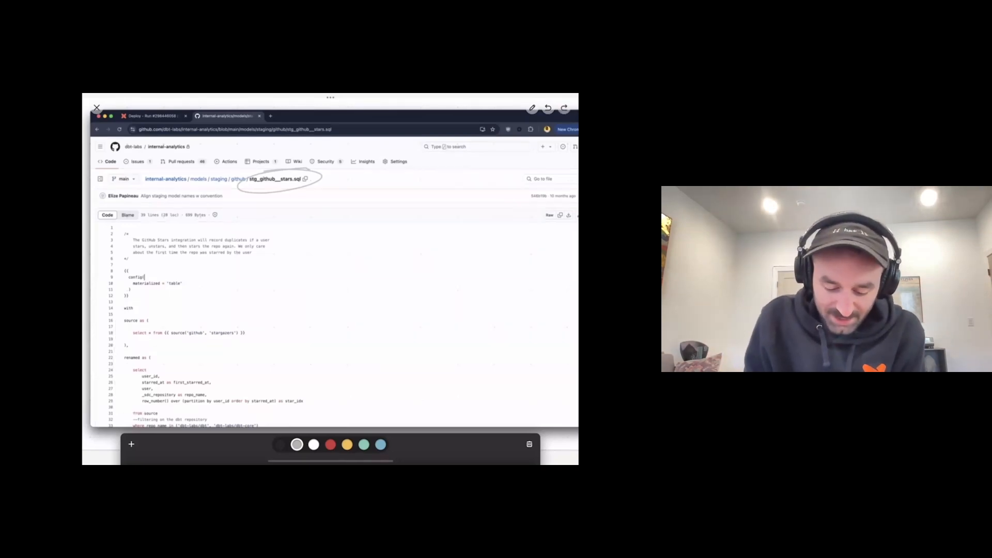
Step: Mark the model file name, draw a source box with an arrow to a 'model' box, then link the source call
left_click_drag(158, 332, 243, 332)
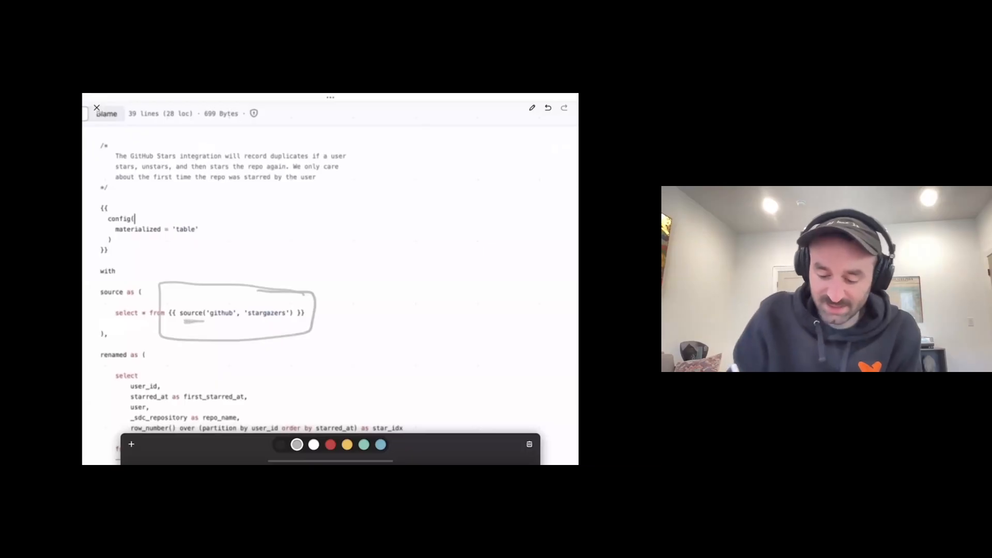
left_click_drag(354, 237, 411, 268)
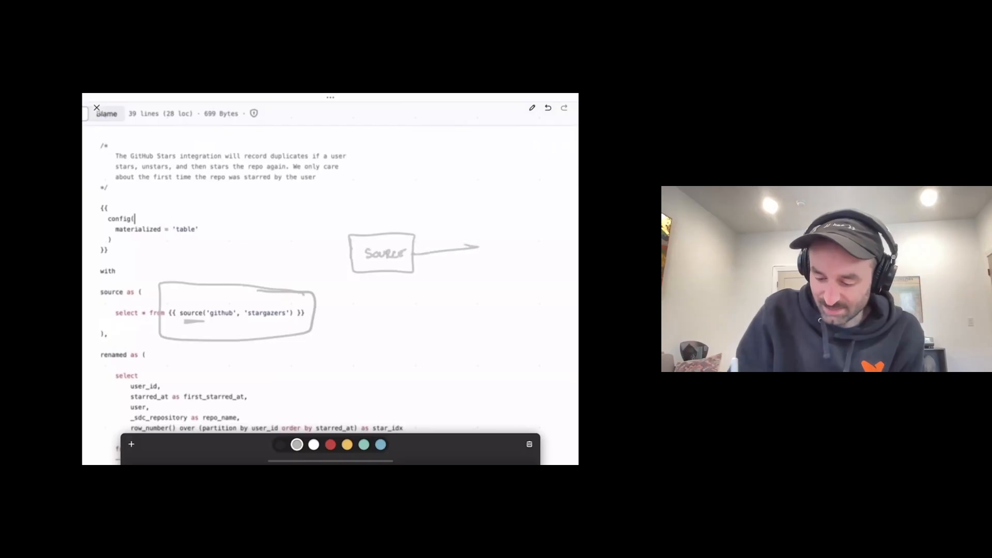
left_click_drag(491, 250, 557, 262)
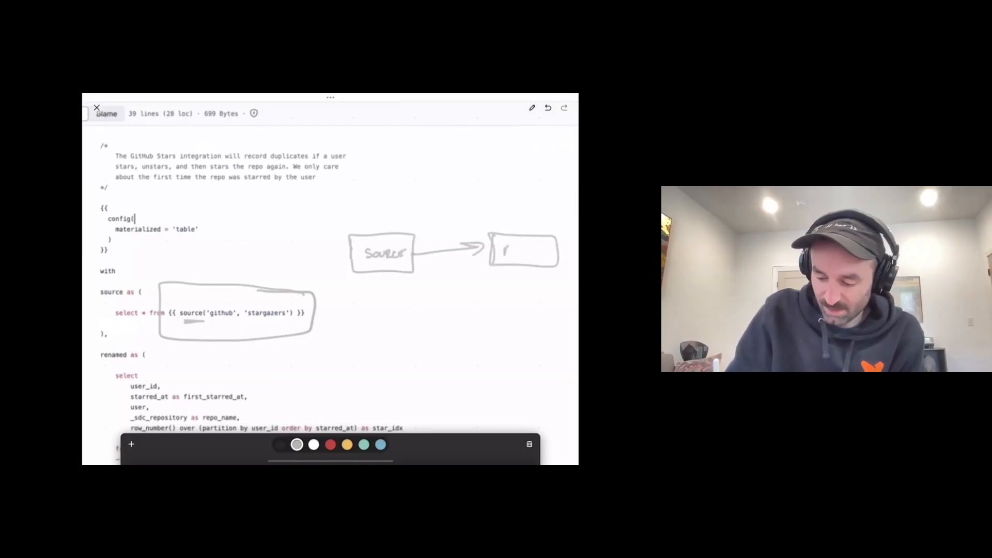
type("model")
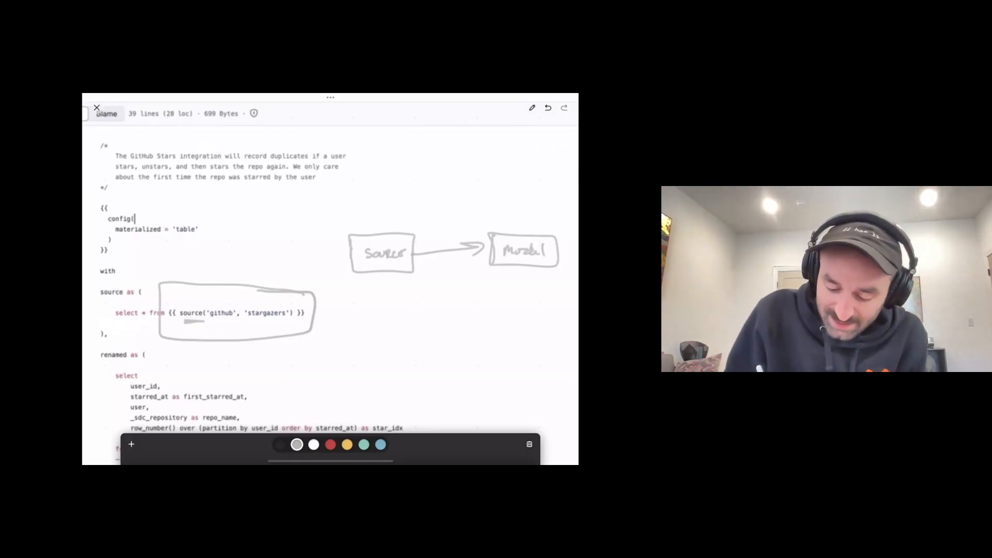
left_click_drag(342, 300, 355, 279)
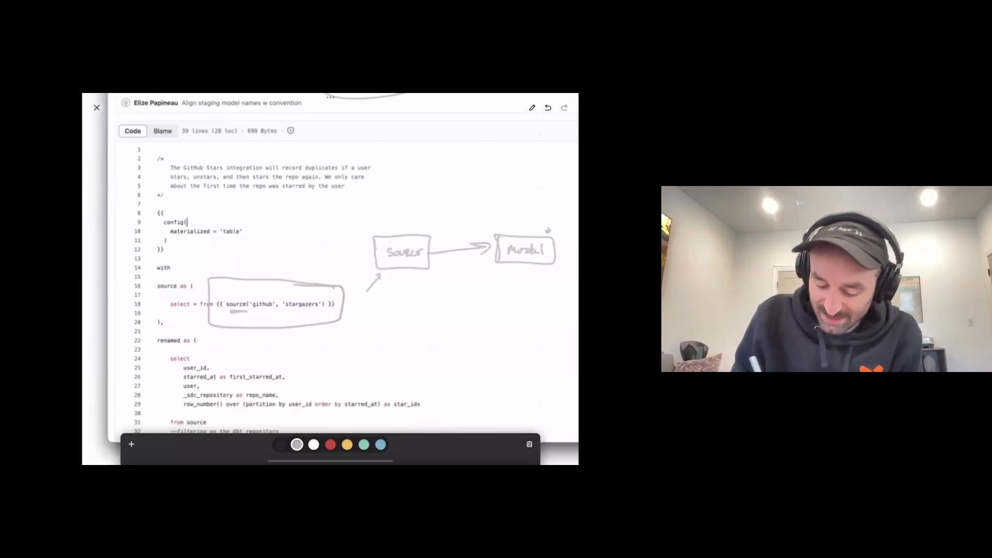
left_click(330, 445)
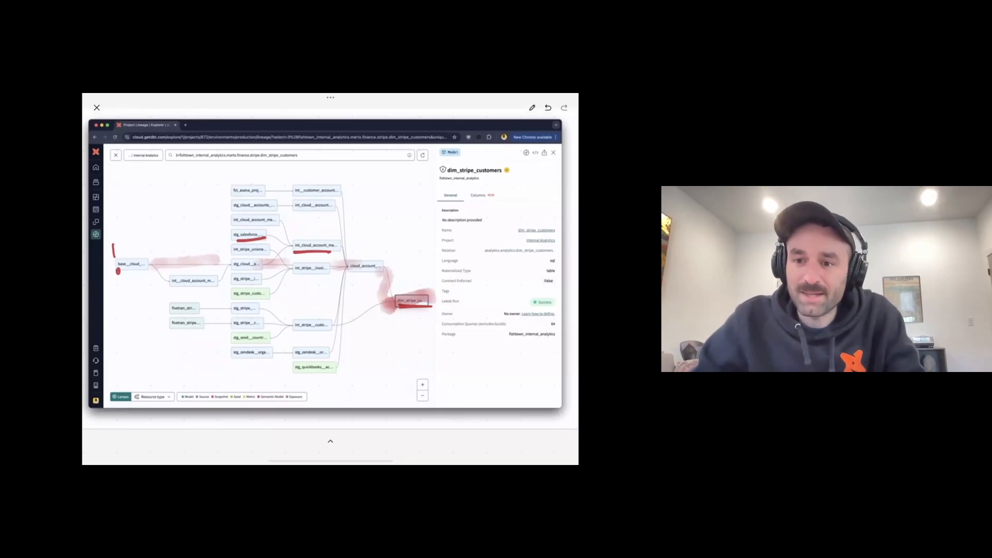
Step: Bring up the overview page of all four annotated slides with the full drawing palette
left_click(548, 107)
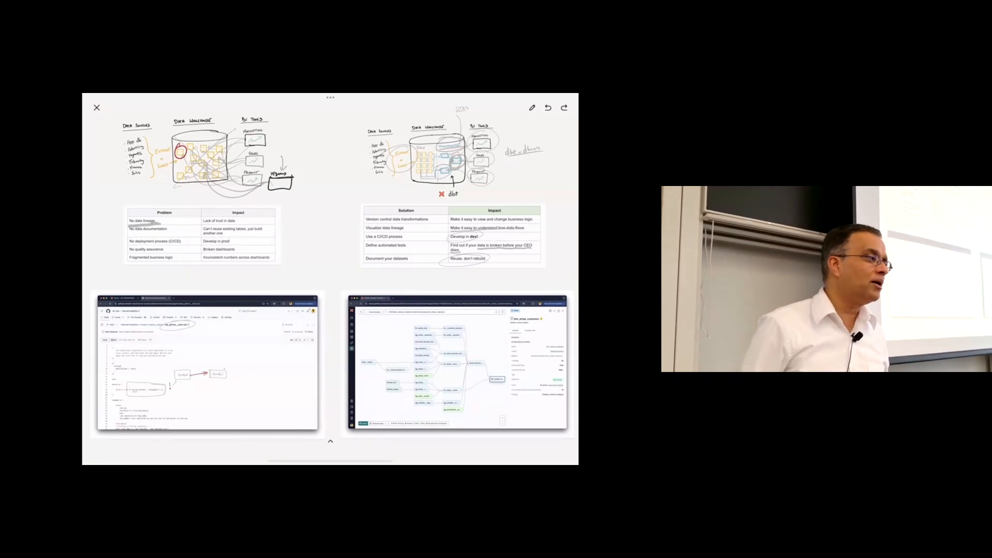
left_click(532, 107)
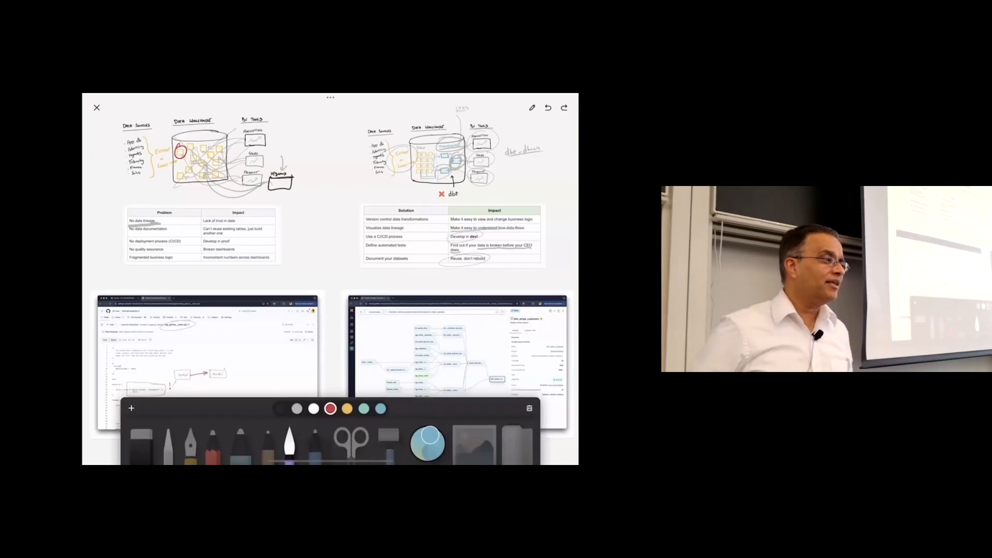